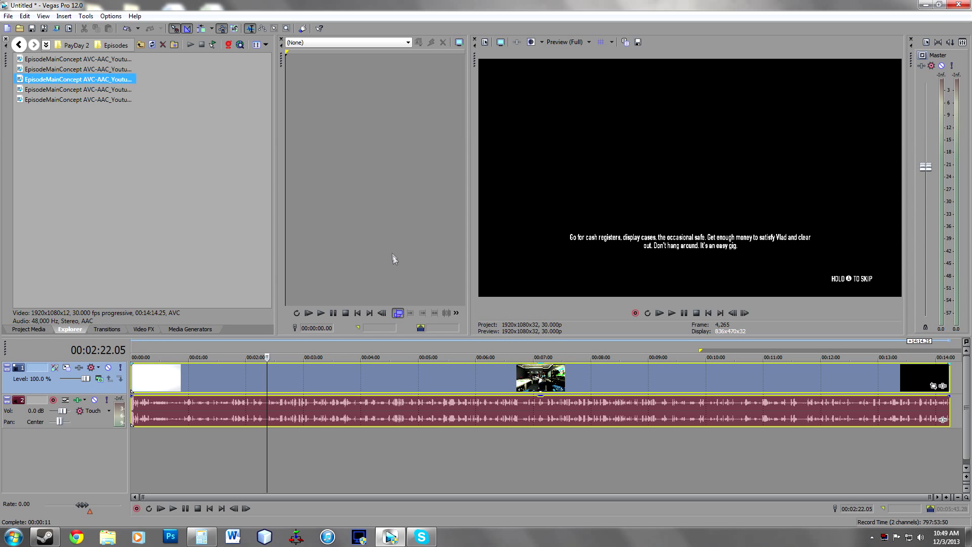
mouse_move(389, 253)
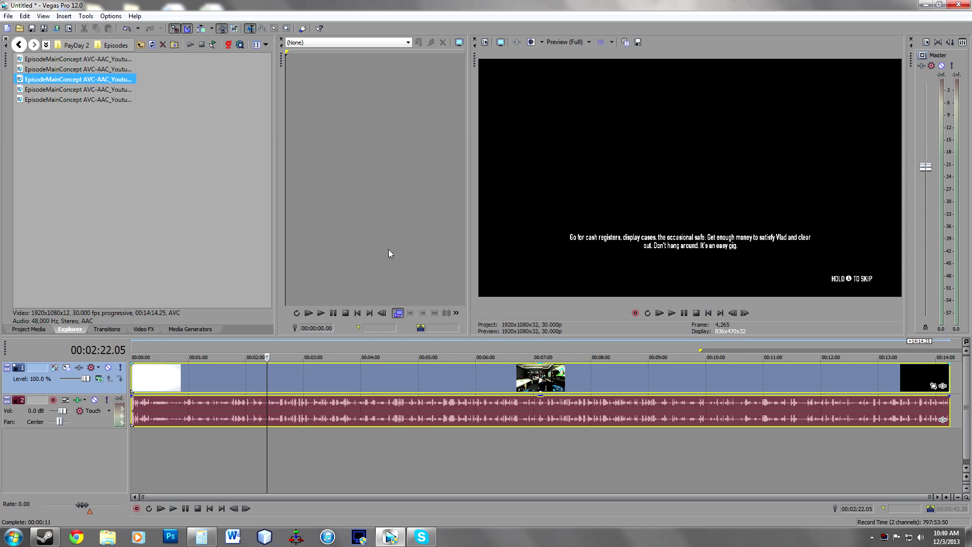
mouse_move(398, 355)
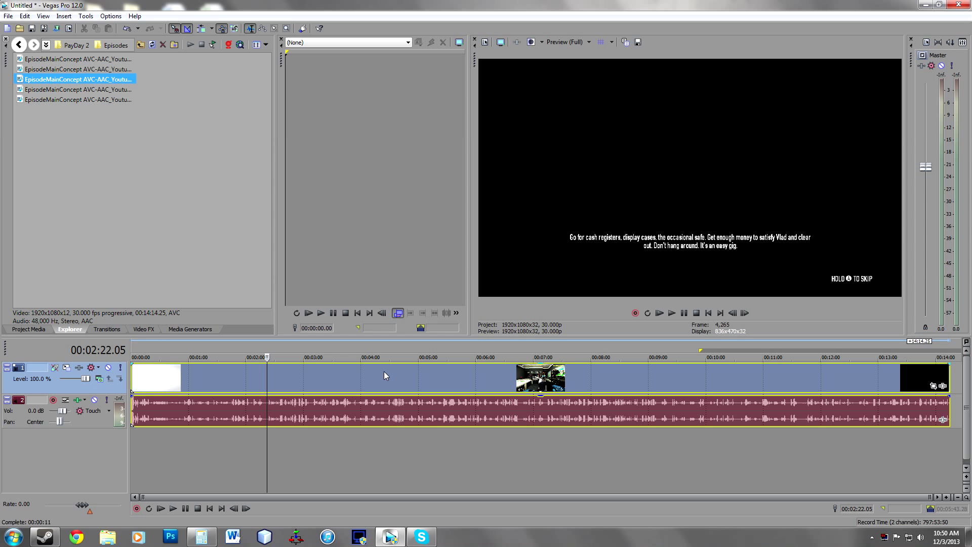
mouse_move(388, 373)
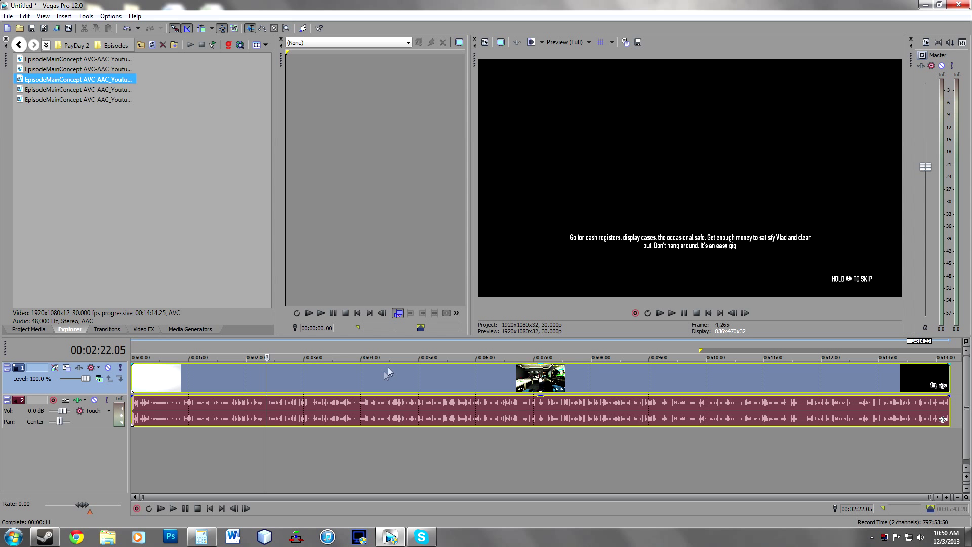
mouse_move(474, 383)
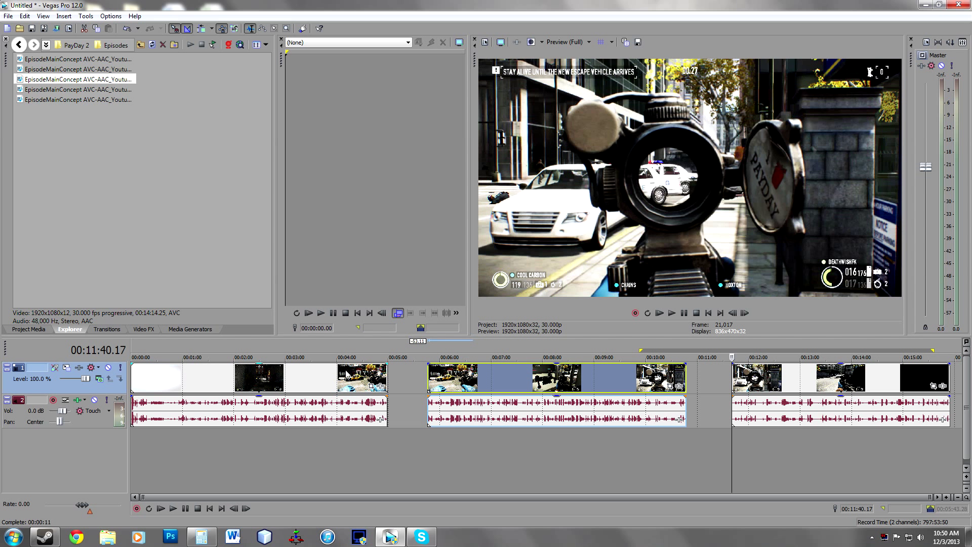
mouse_move(347, 373)
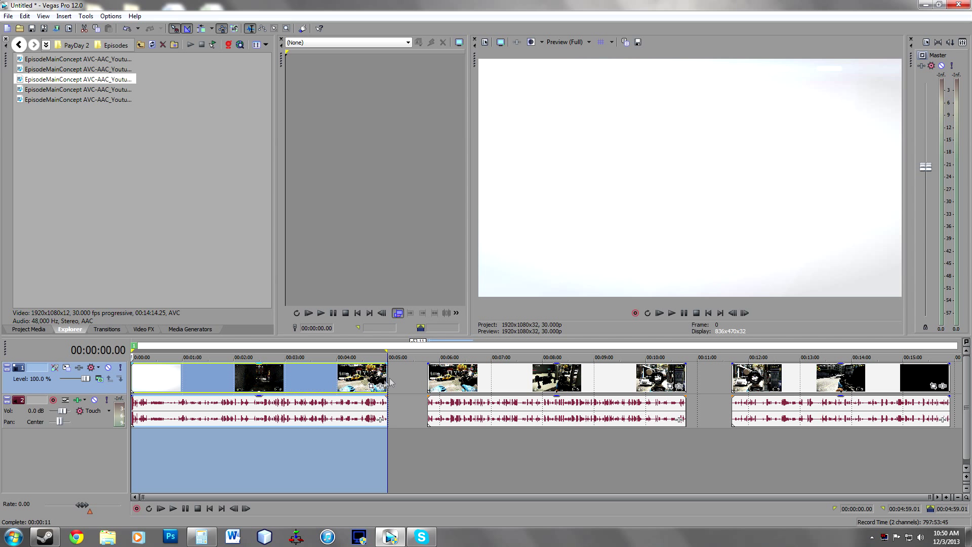
Step: Insert numbered regions 1, 2 and 3 over the three clips' time spans
click(394, 356)
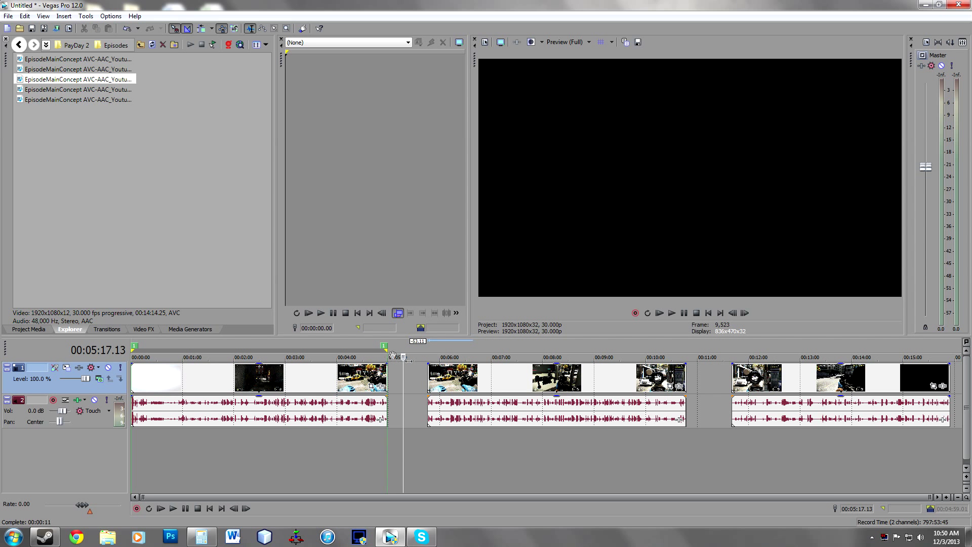
click(490, 382)
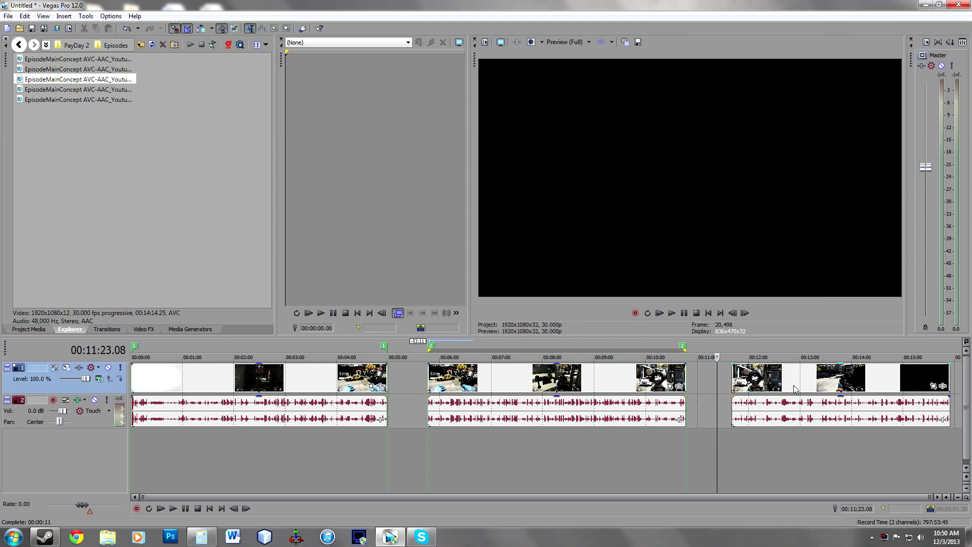
click(794, 389)
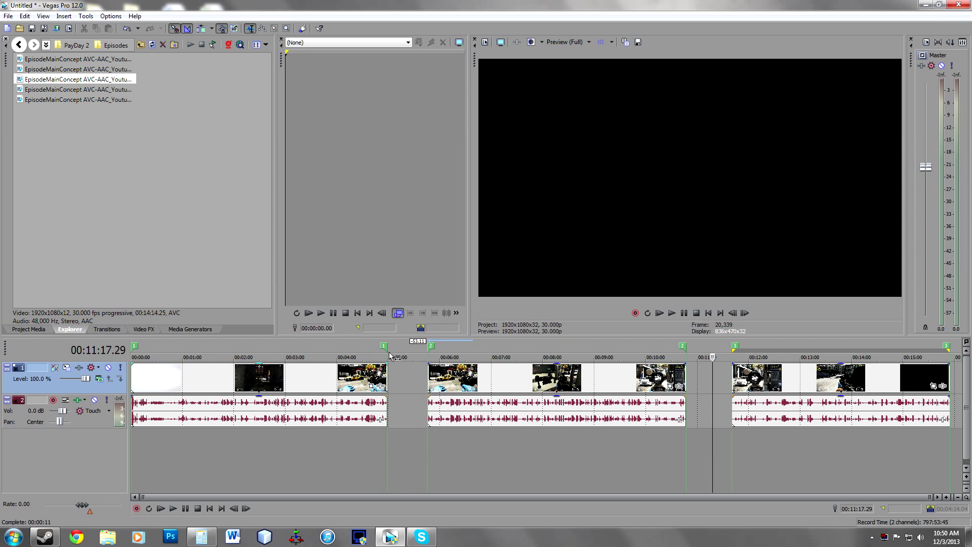
mouse_move(385, 347)
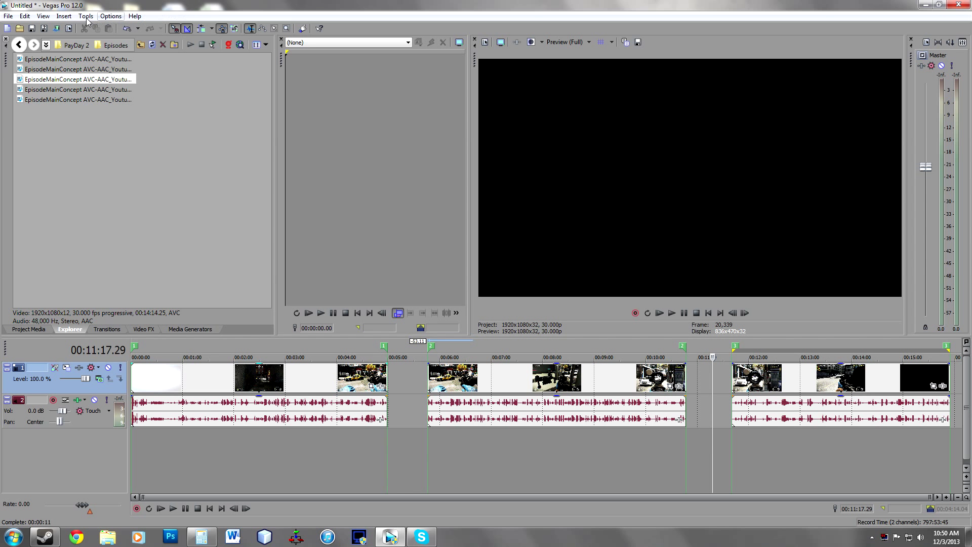
Step: Launch Batch Render from Tools > Scripting
click(85, 16)
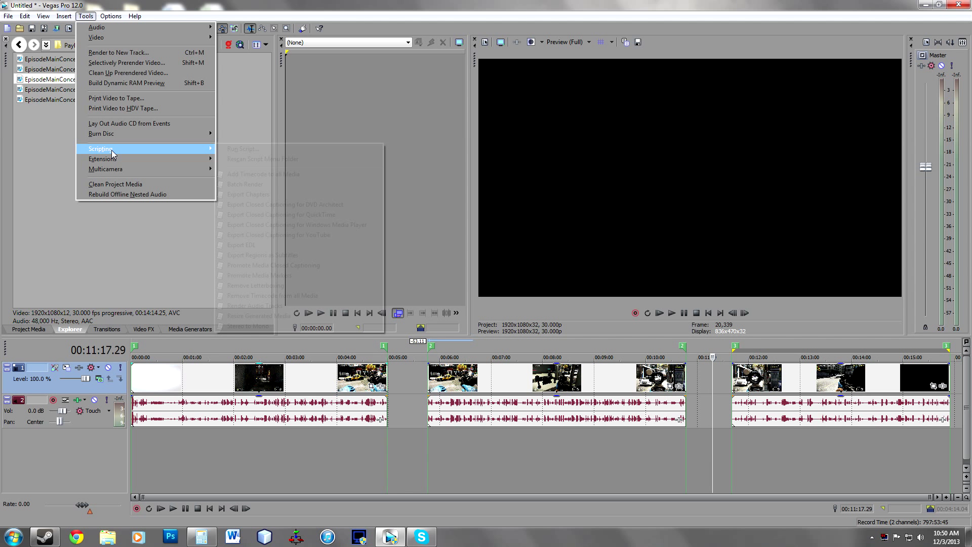
click(253, 188)
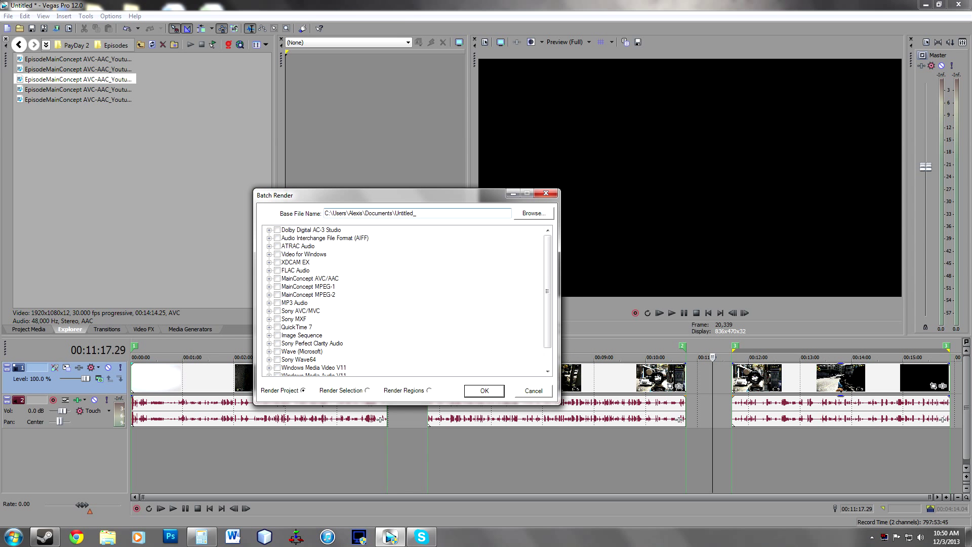
Step: Set the batch render base file name to 'Episodes' on the Desktop
double_click(404, 213)
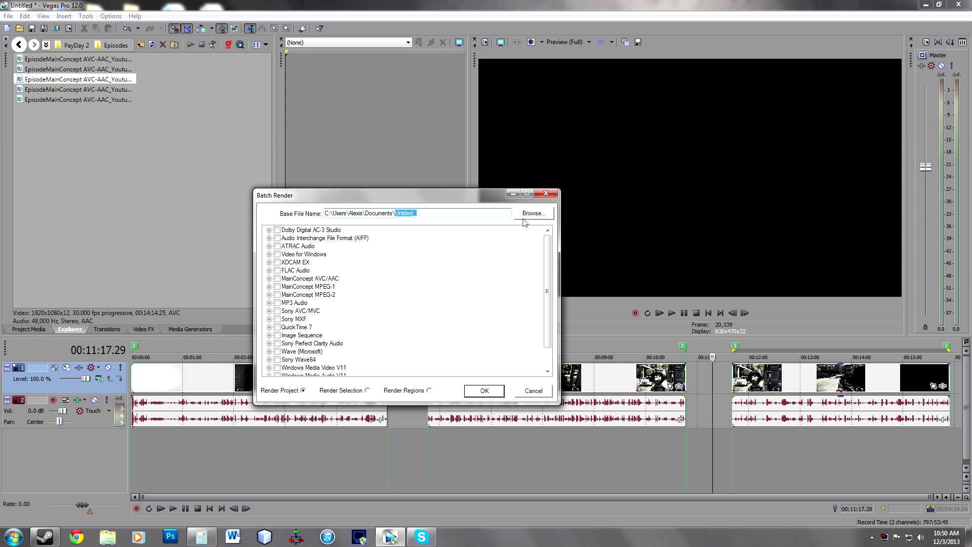
click(532, 212)
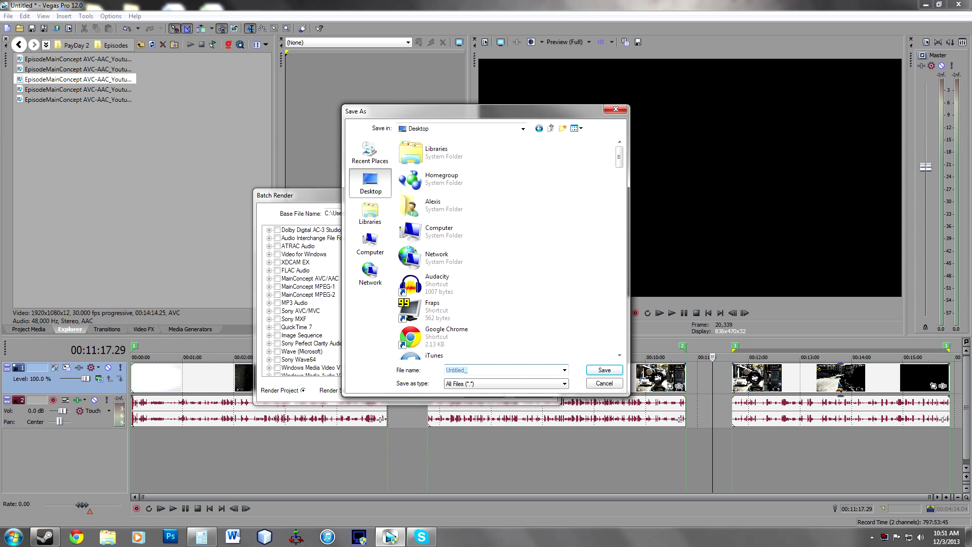
text(Episodes)
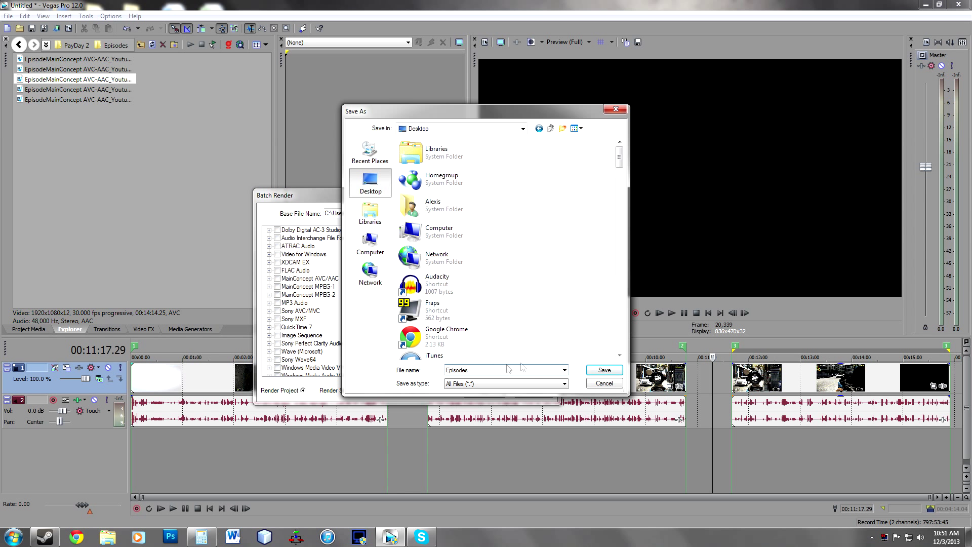
click(601, 369)
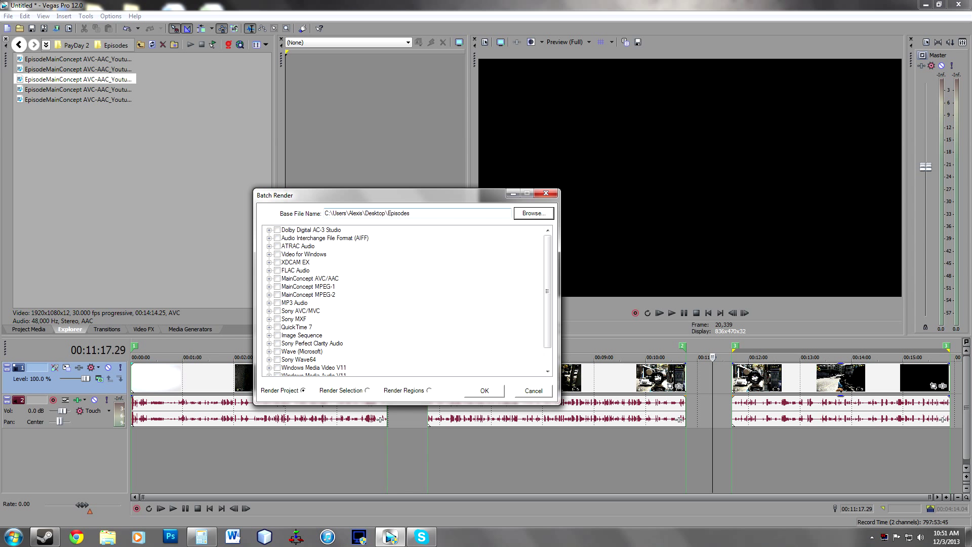
mouse_move(441, 222)
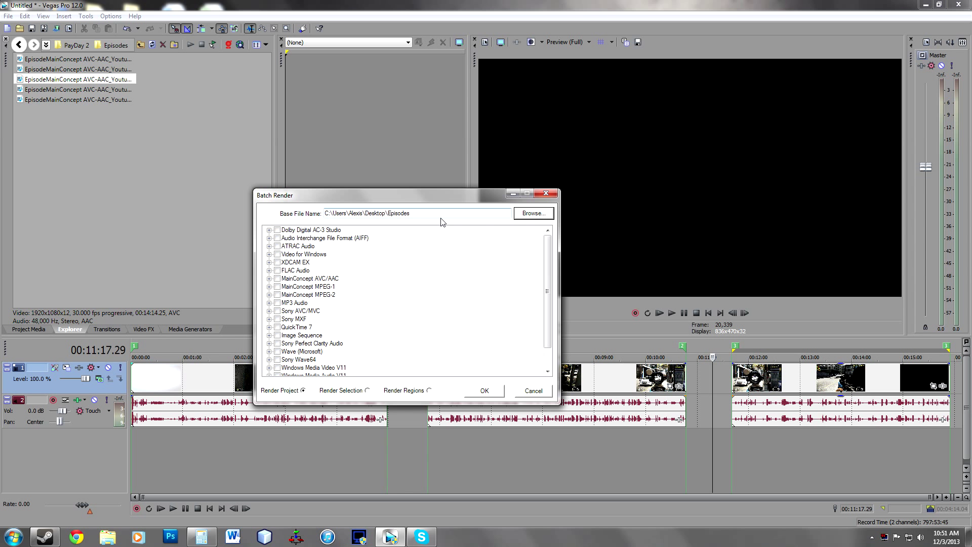
mouse_move(673, 343)
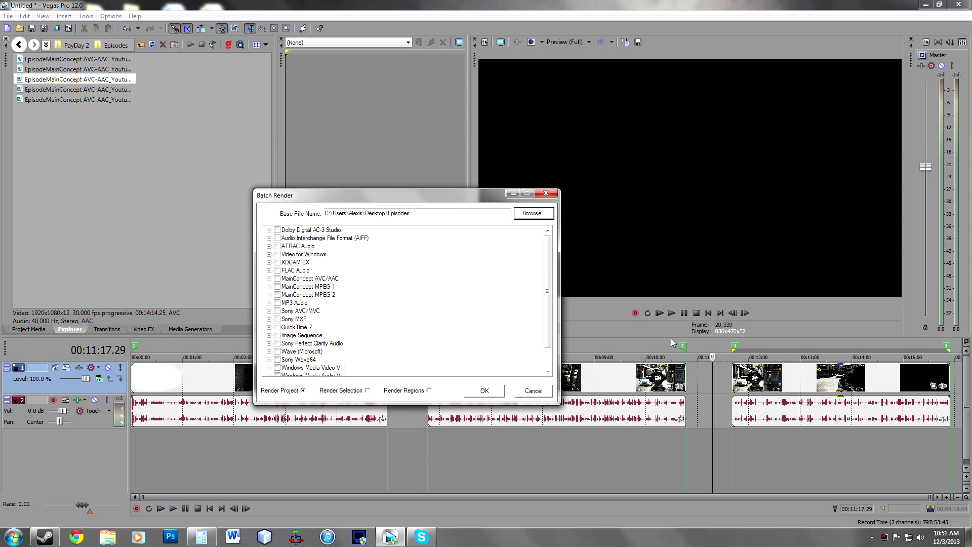
mouse_move(669, 341)
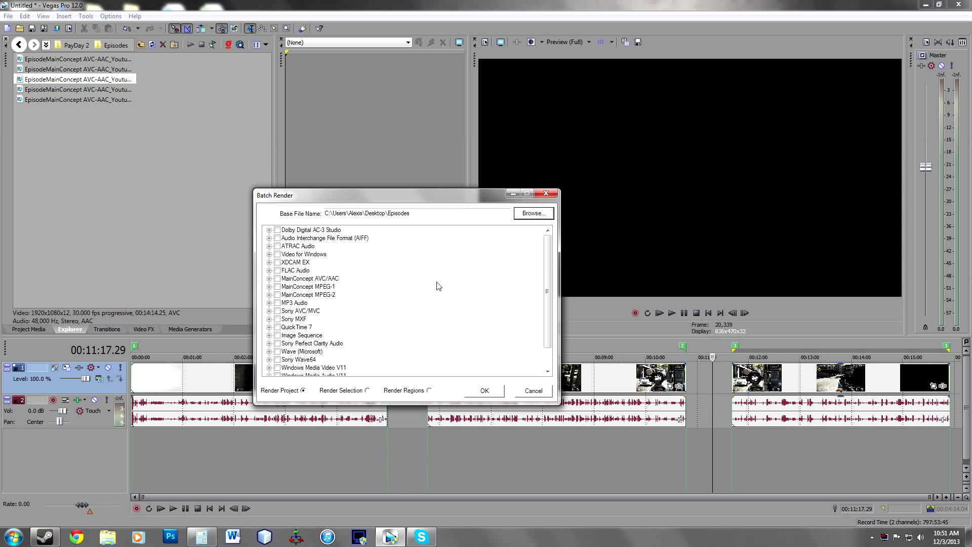
mouse_move(333, 272)
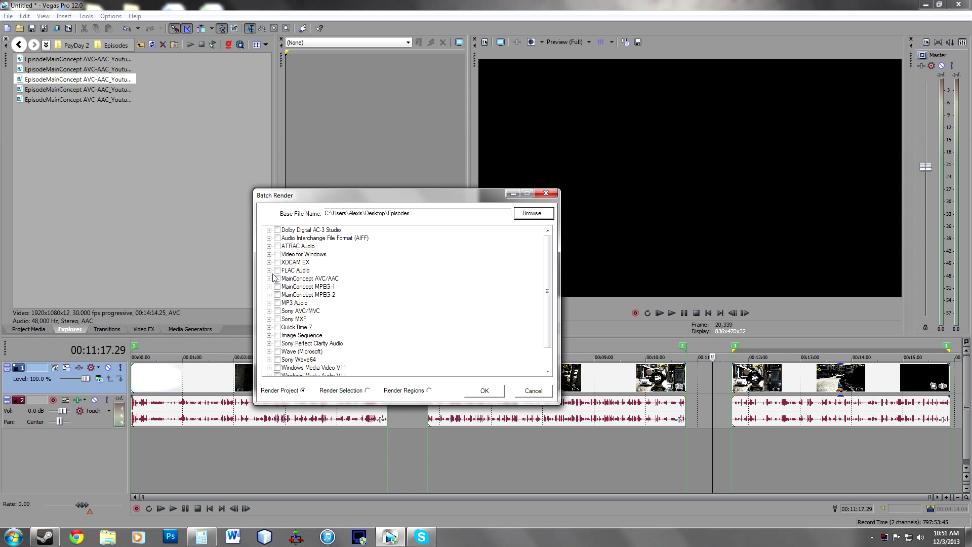
Step: Tick the MainConcept AVC/AAC Youtube 1080p preset, choose Render Regions and start the render
click(269, 279)
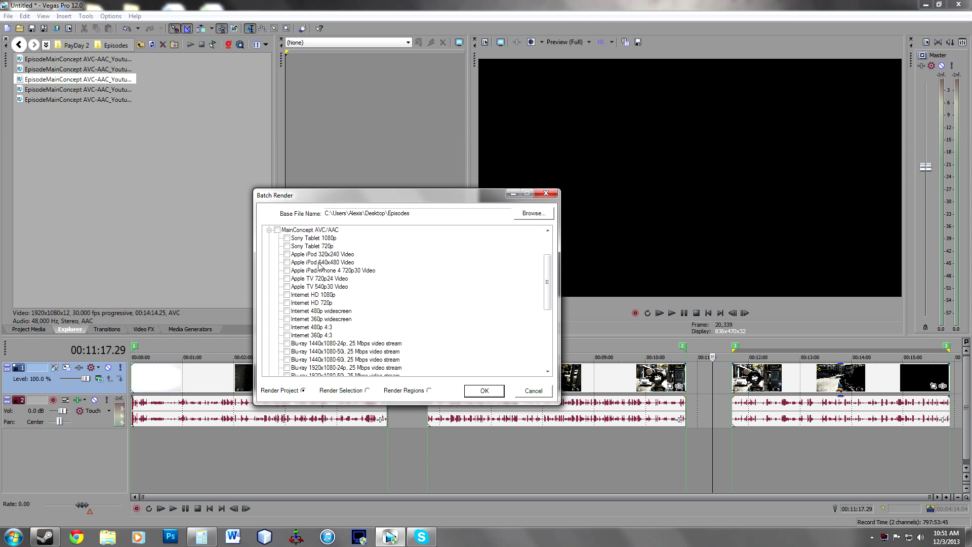
scroll(down, 3)
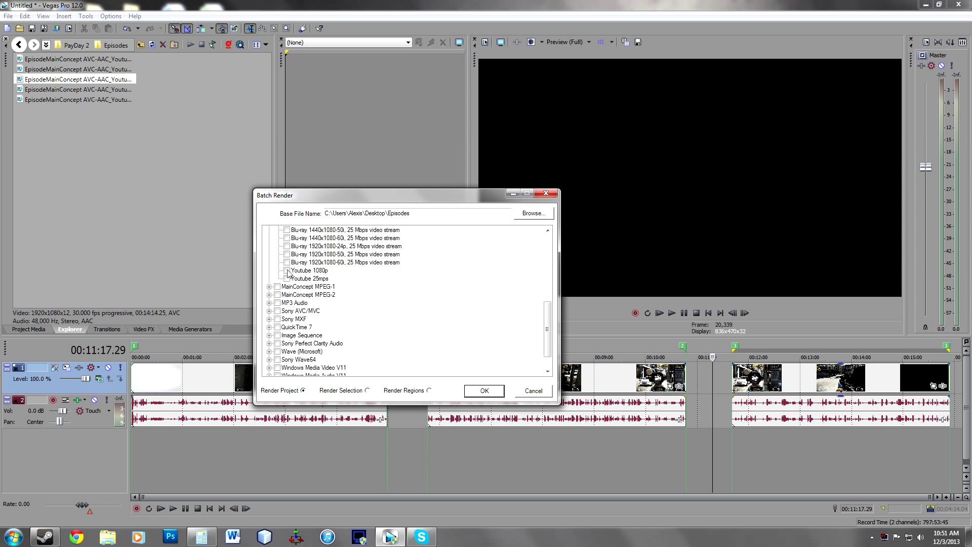
click(287, 271)
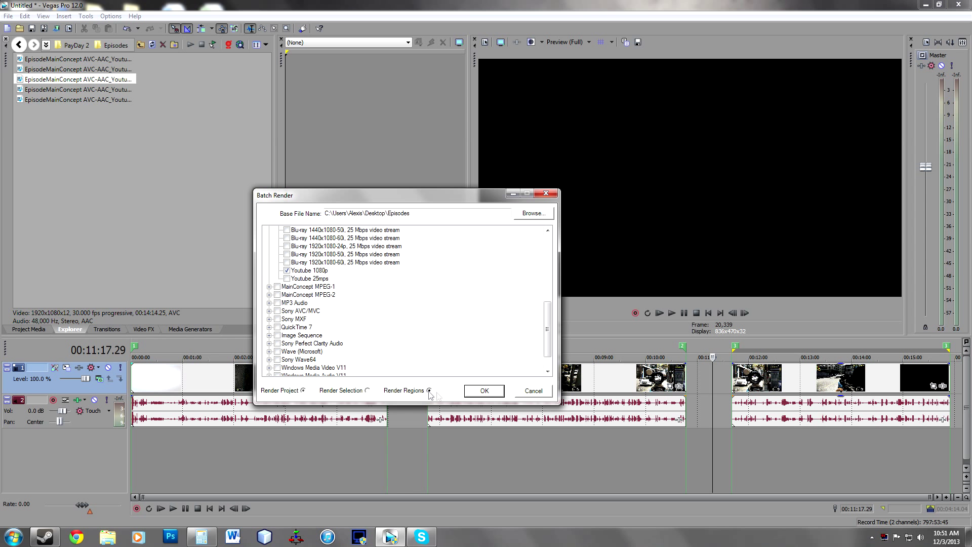
click(483, 391)
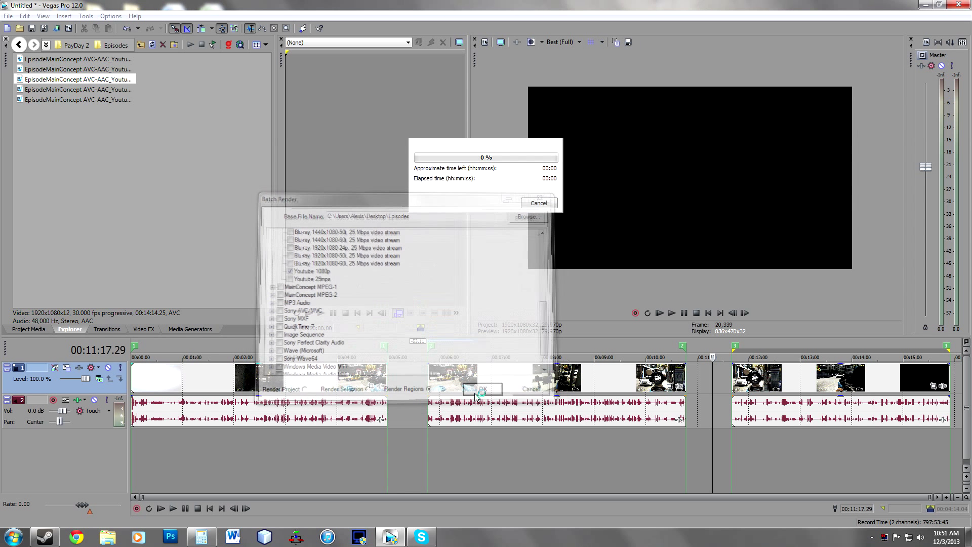
click(481, 389)
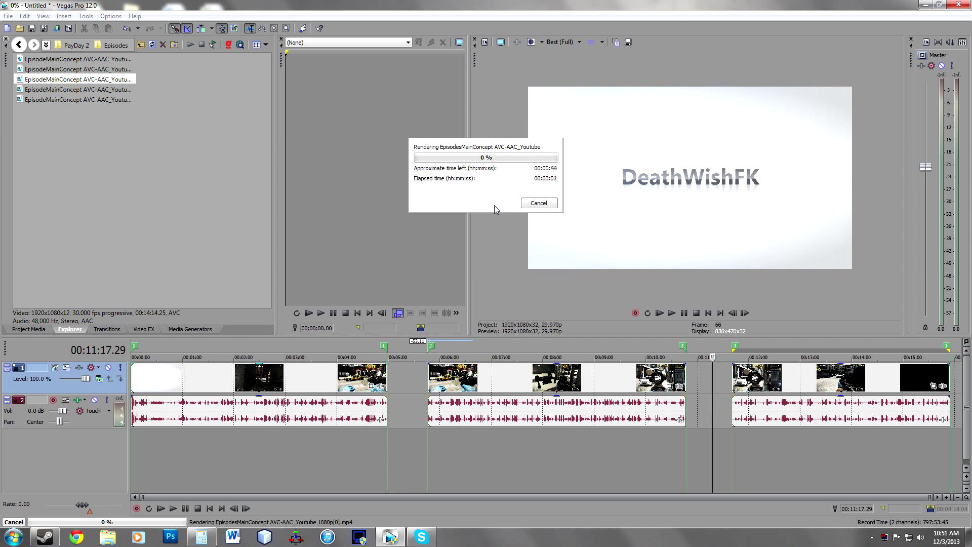